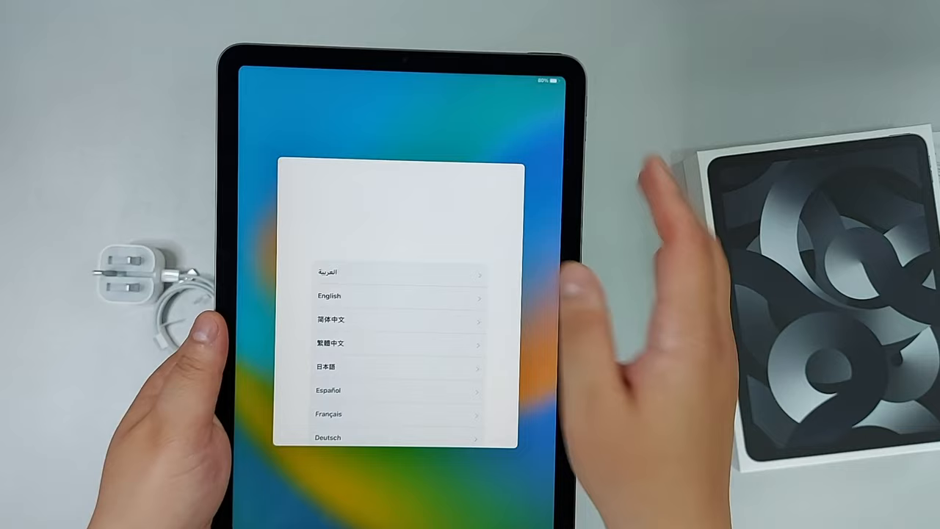
- Choose English and the region, set up manually without another device, and keep the suggested languages
click(329, 295)
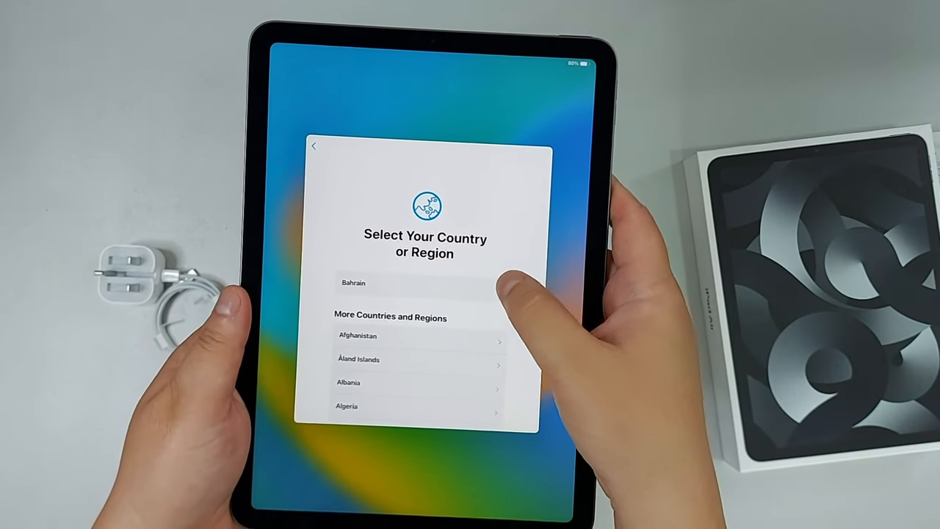
click(353, 282)
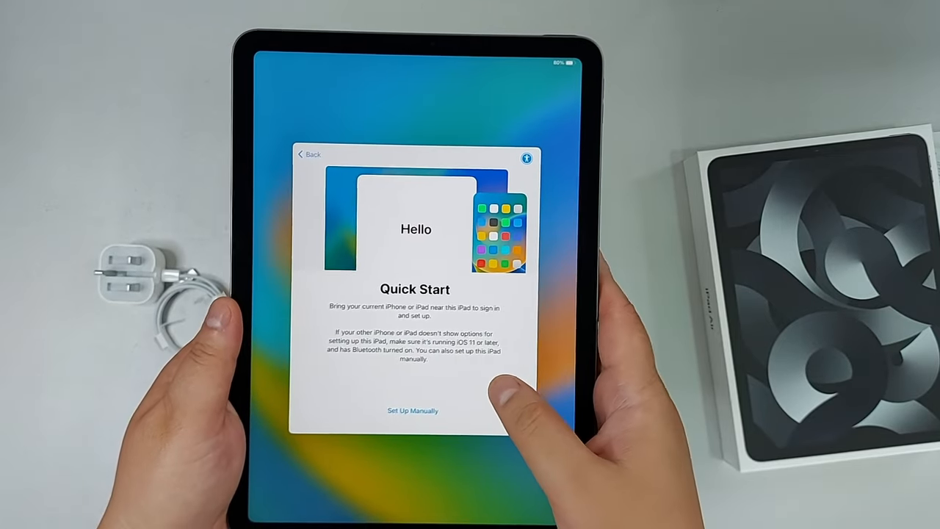
click(413, 411)
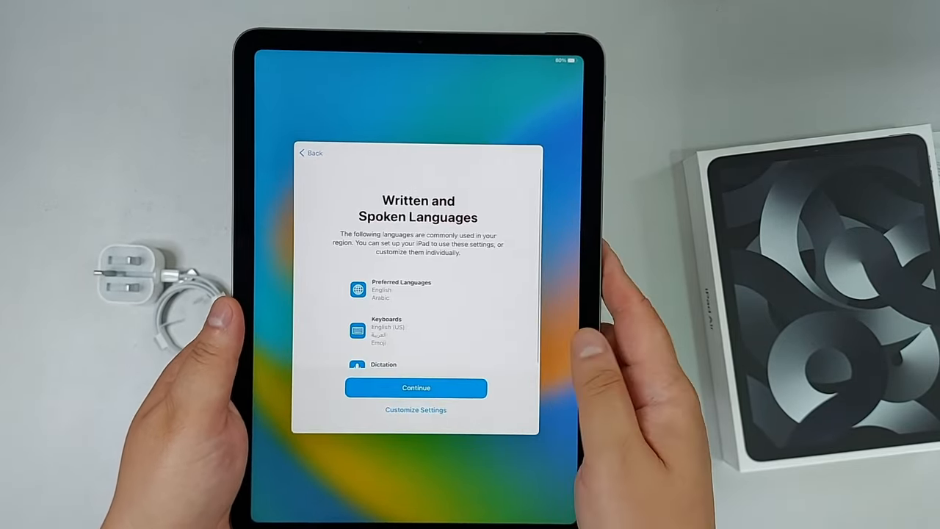
click(415, 388)
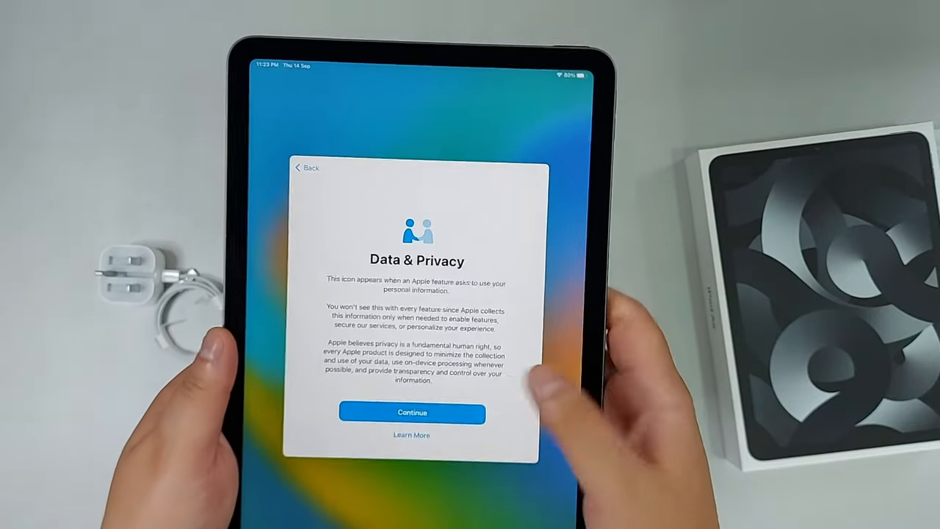
- Acknowledge the Data & Privacy notice and begin Touch ID enrollment
click(411, 413)
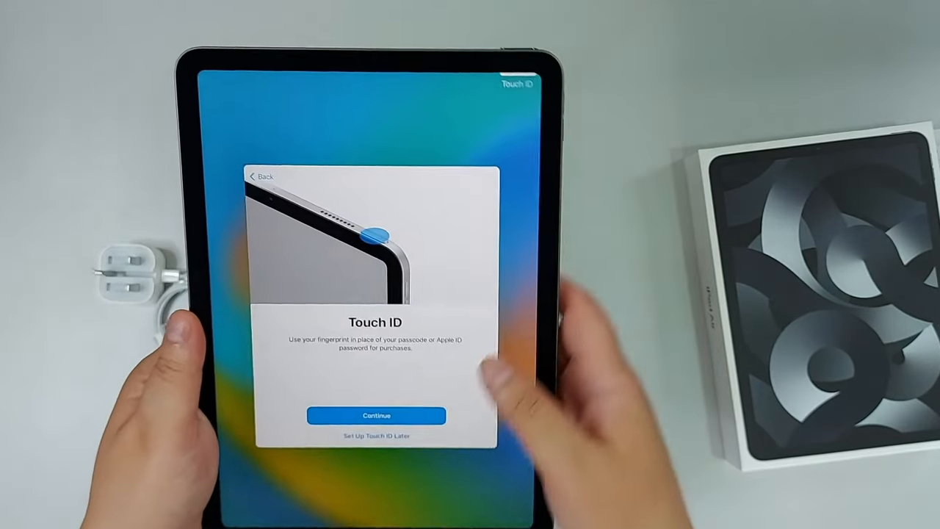
click(376, 414)
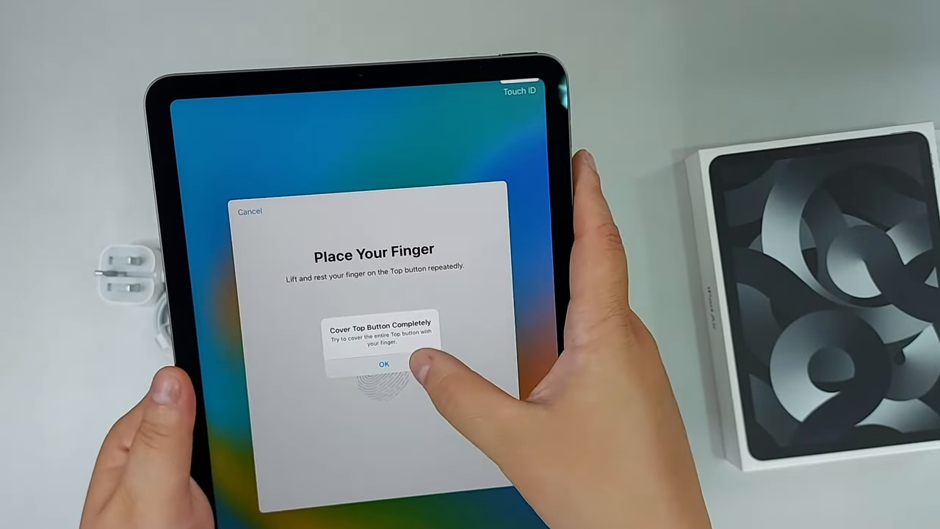
- Dismiss the sensor-coverage alert, scan the first fingerprint including its edges, and confirm it is added
click(384, 364)
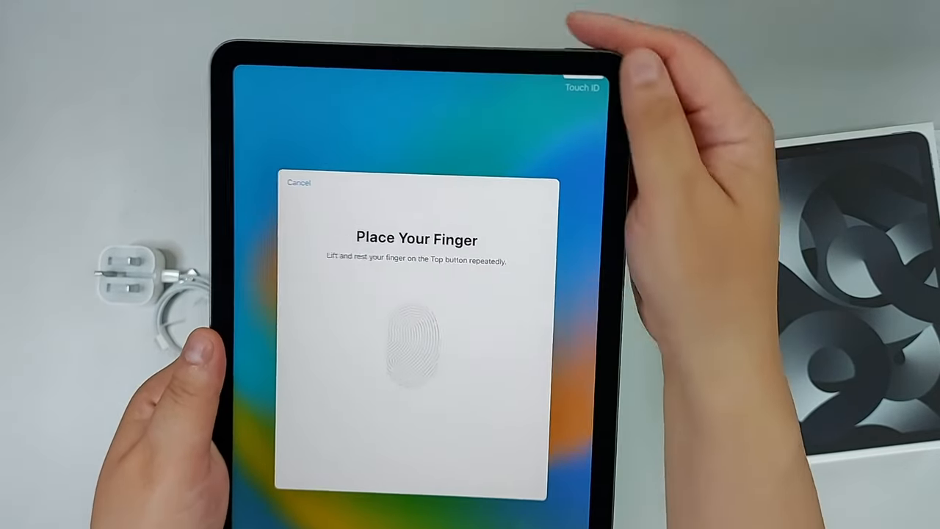
click(397, 337)
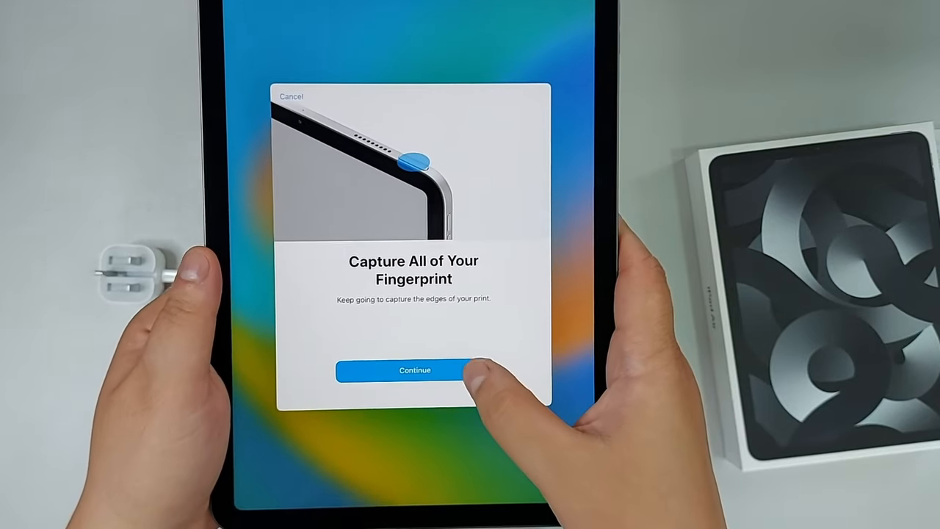
click(414, 370)
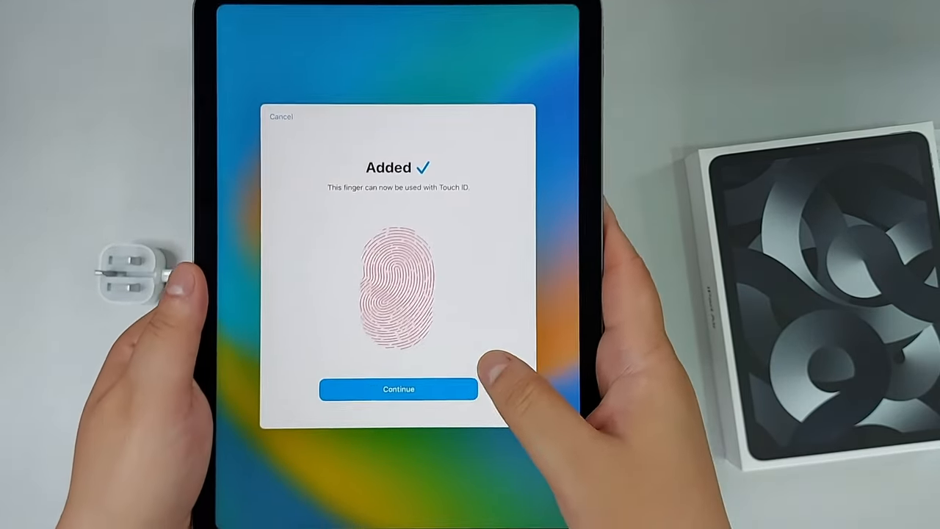
click(398, 388)
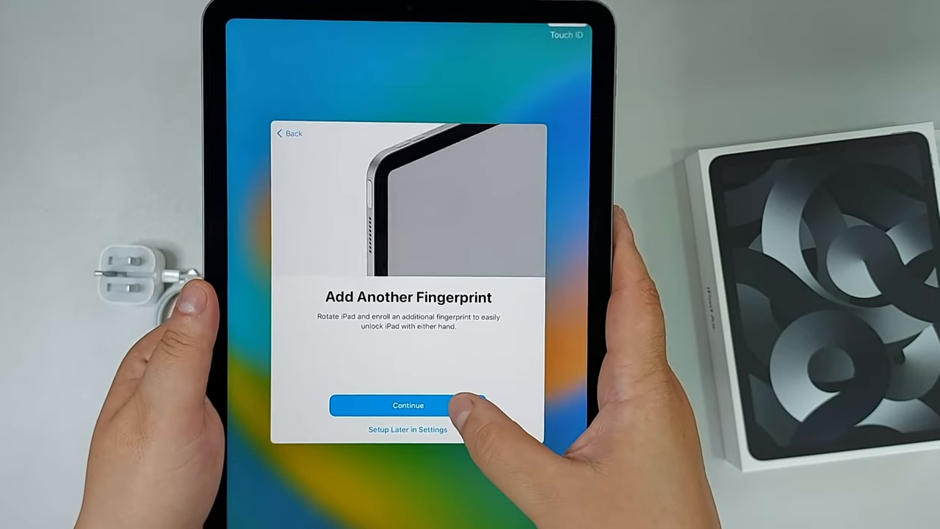
- Add a second fingerprint with the iPad rotated and finish capturing its edges
click(408, 405)
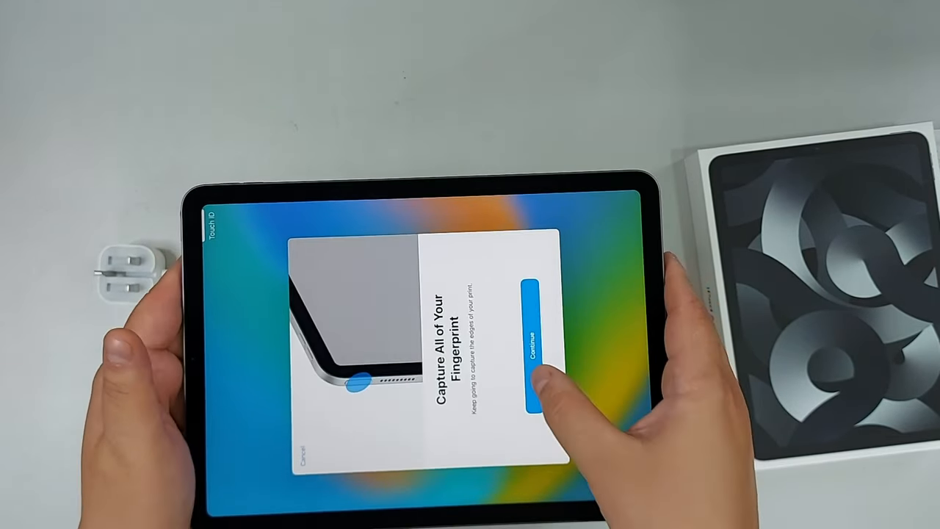
click(534, 340)
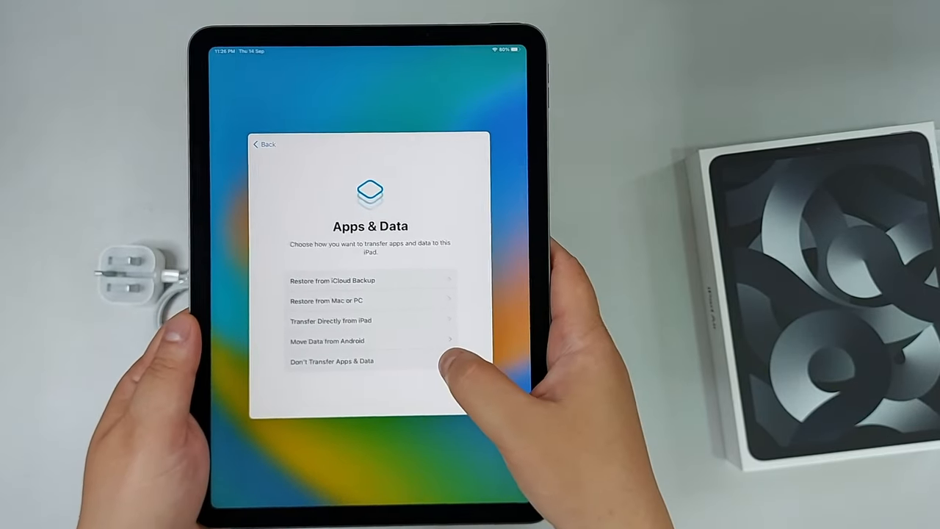
- Choose Don't Transfer Apps & Data to start fresh
click(332, 361)
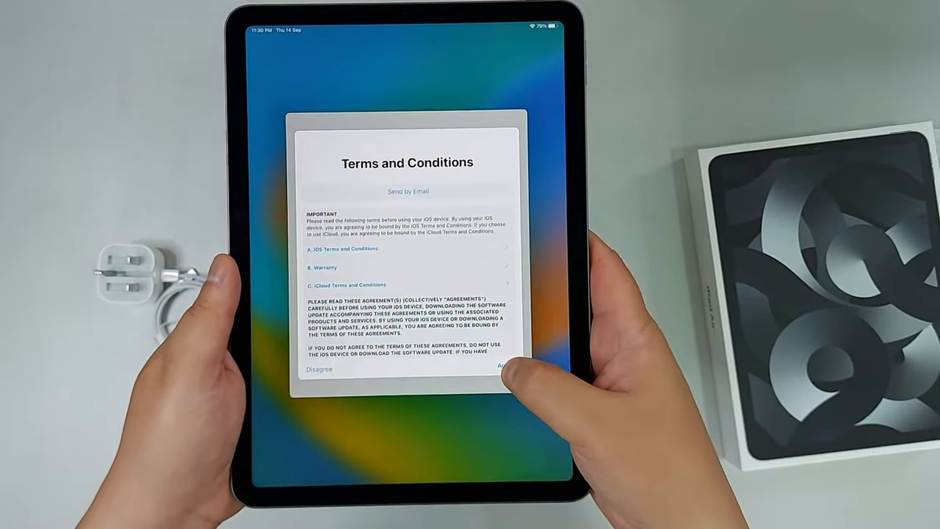
- Agree to the Terms and Conditions and accept Make This Your New iPad's suggested settings
click(503, 367)
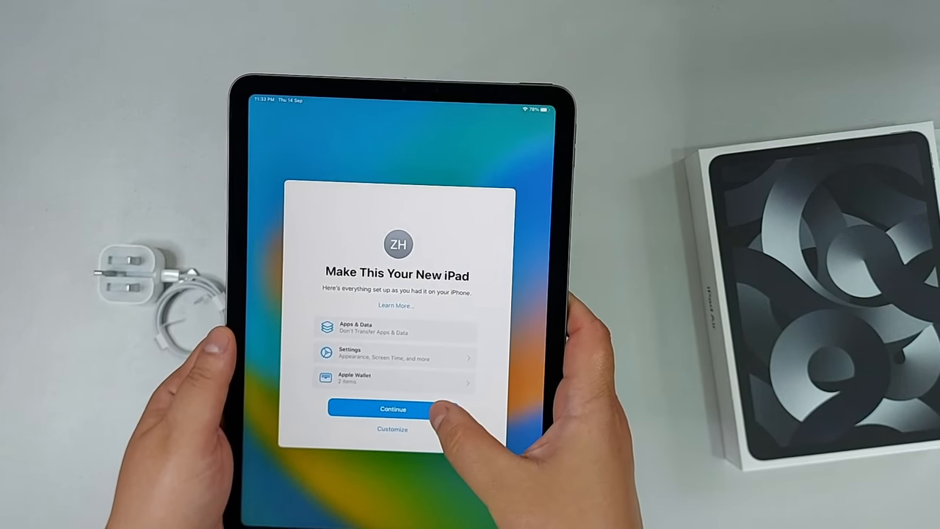
click(393, 408)
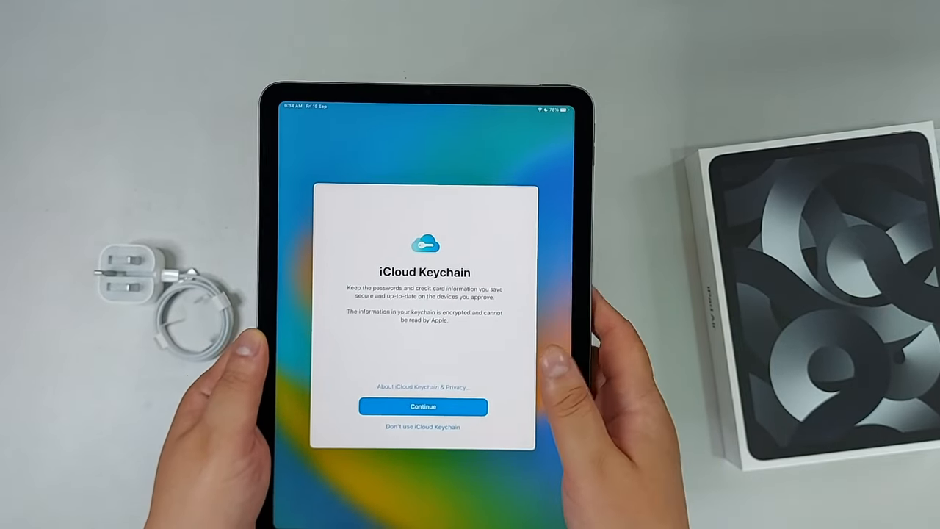
- Keep iCloud Keychain on and tap Get Started to reach the Home Screen
click(422, 405)
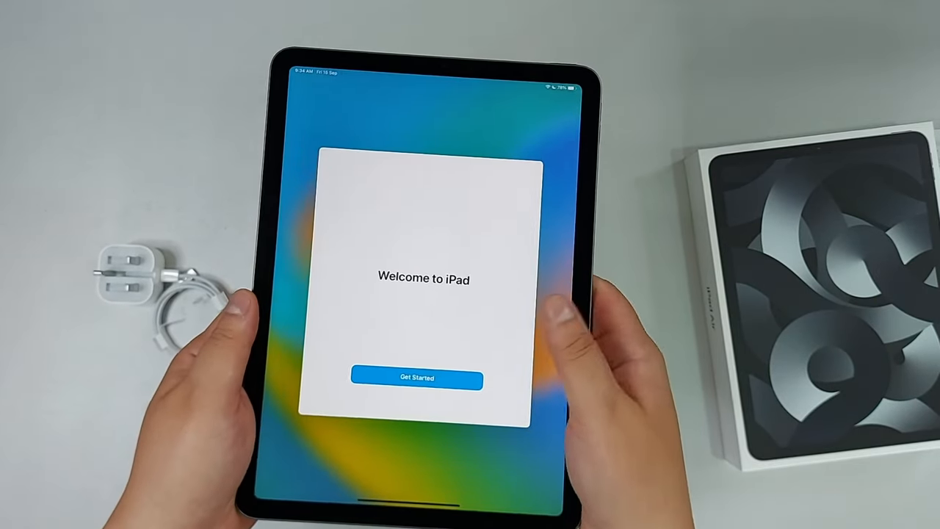
click(415, 377)
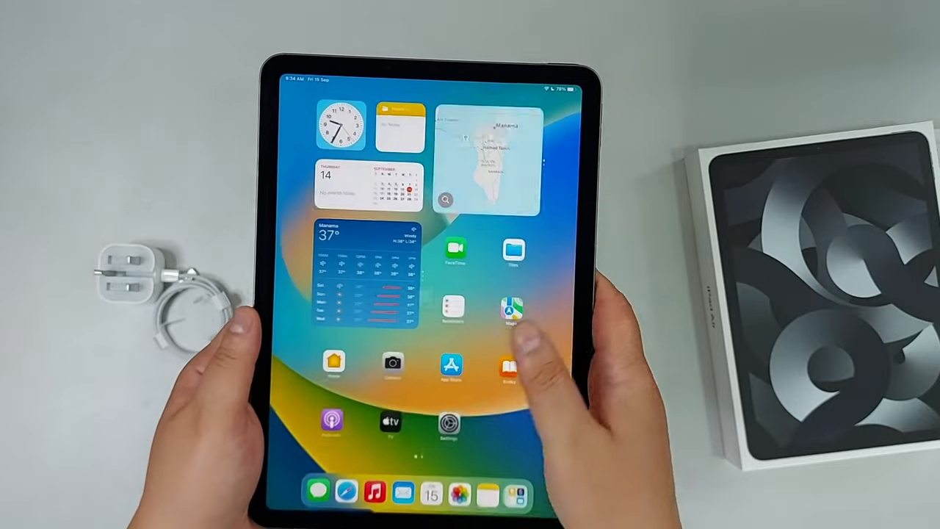